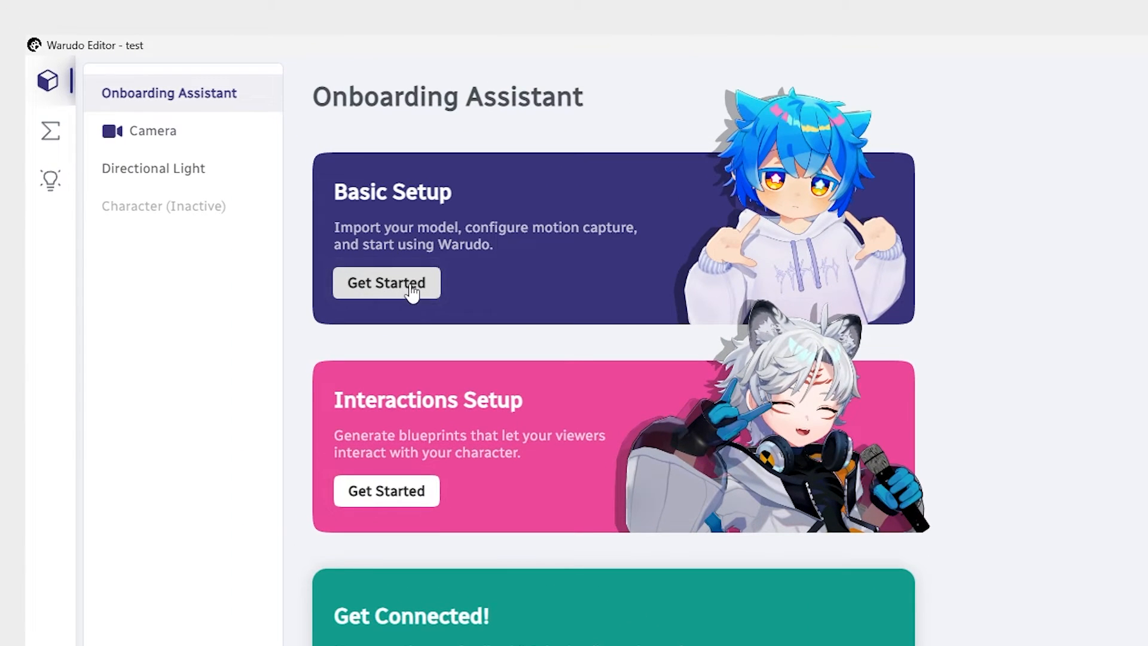
Step: Begin Basic Setup and choose AvatarSample_C from the character list
{"action": "left_click", "coordinate": [386, 282]}
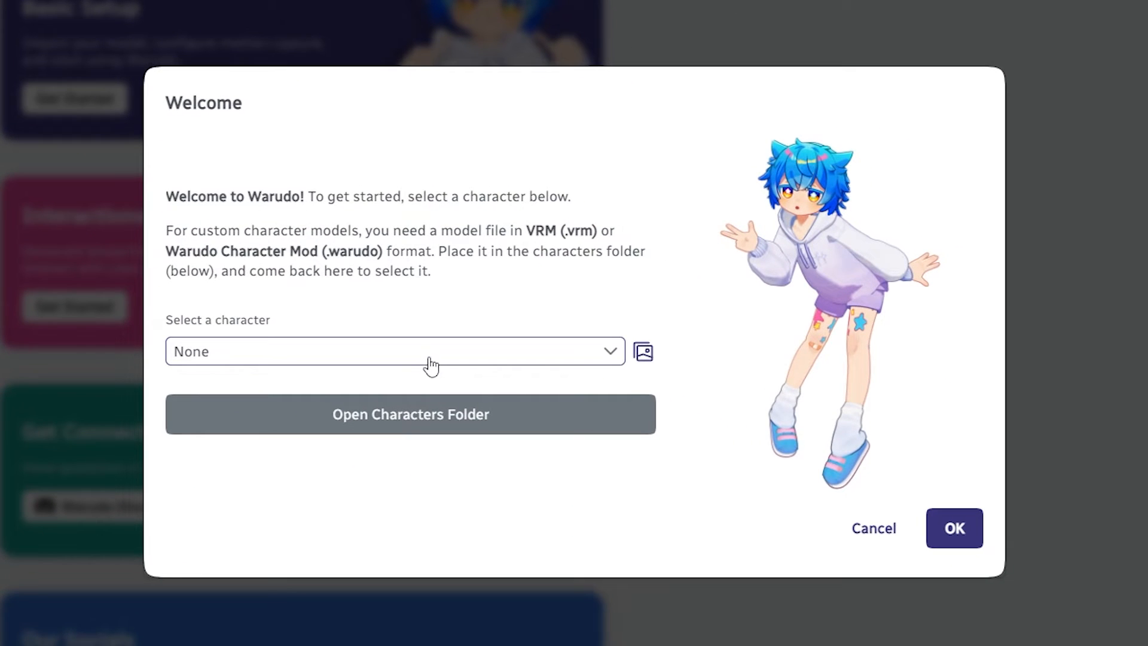
{"action": "left_click", "coordinate": [396, 351]}
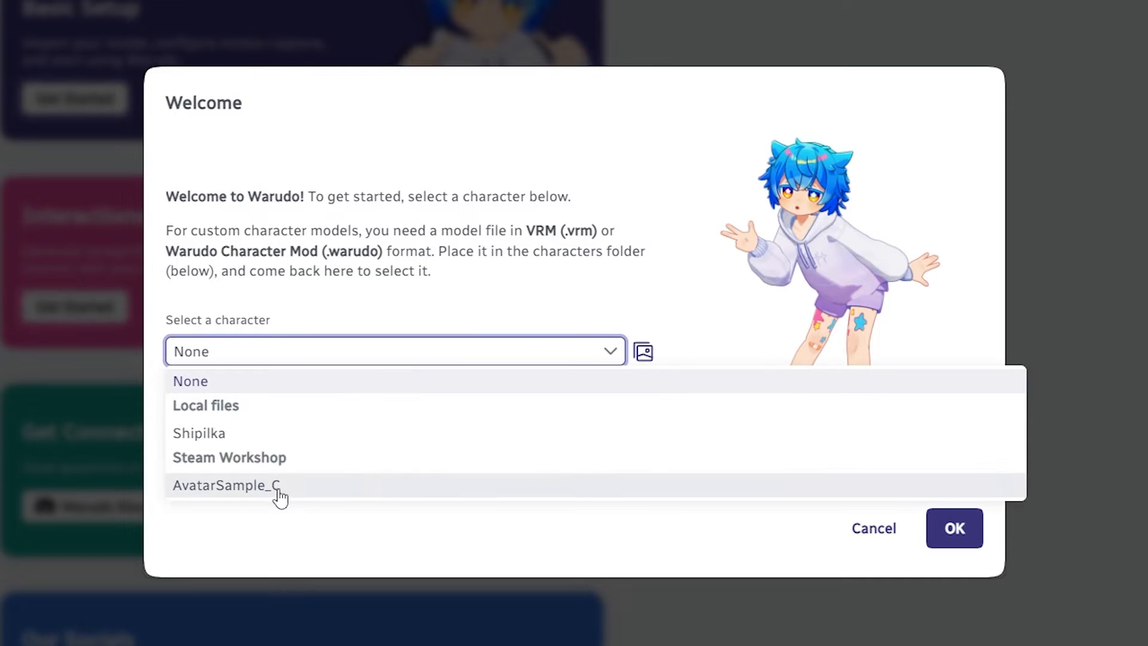
{"action": "left_click", "coordinate": [953, 528]}
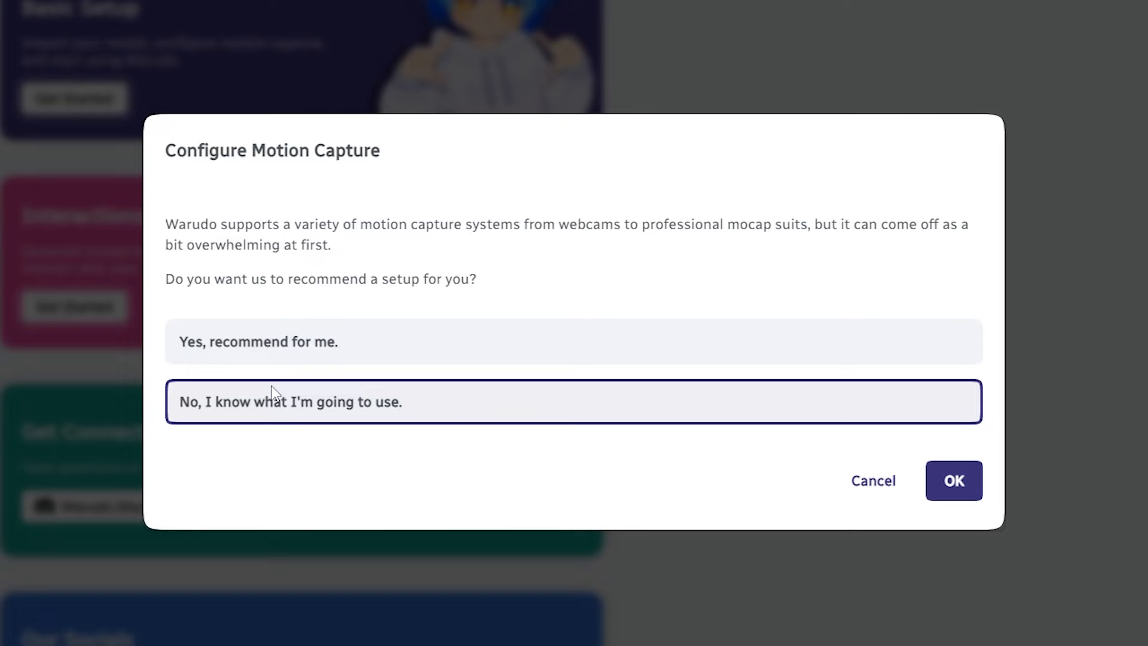
{"action": "mouse_move", "coordinate": [564, 325]}
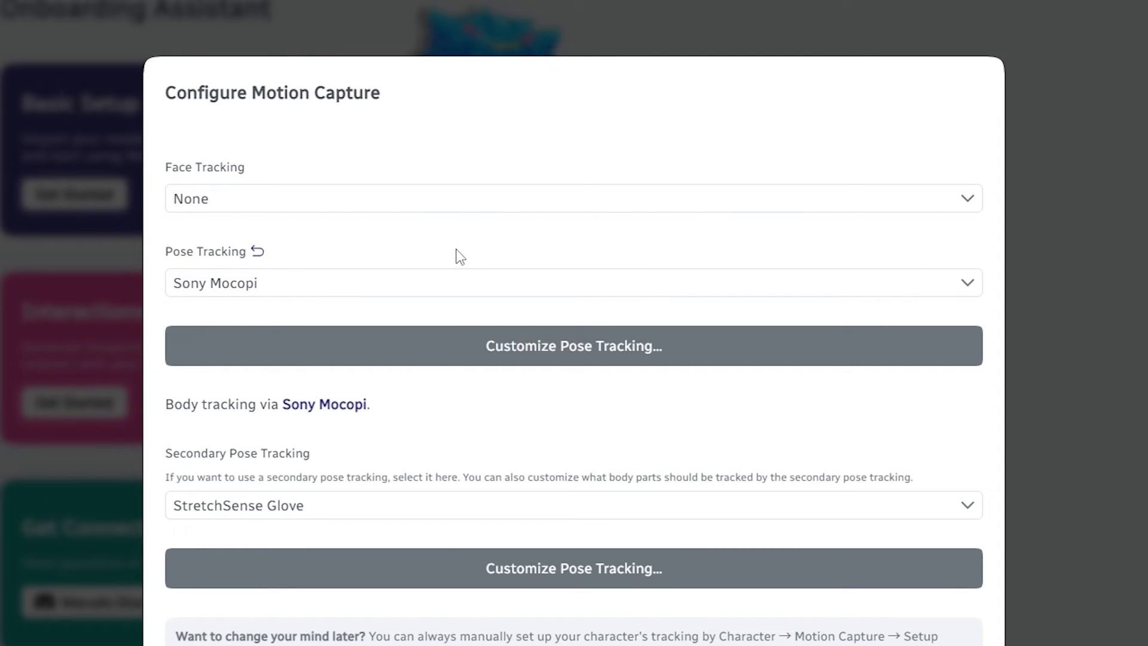
Step: Keep StretchSense Glove as secondary pose tracking, confirm the mocap setup, and decline importing expressions
{"action": "scroll", "scroll_direction": "down", "scroll_amount": 3}
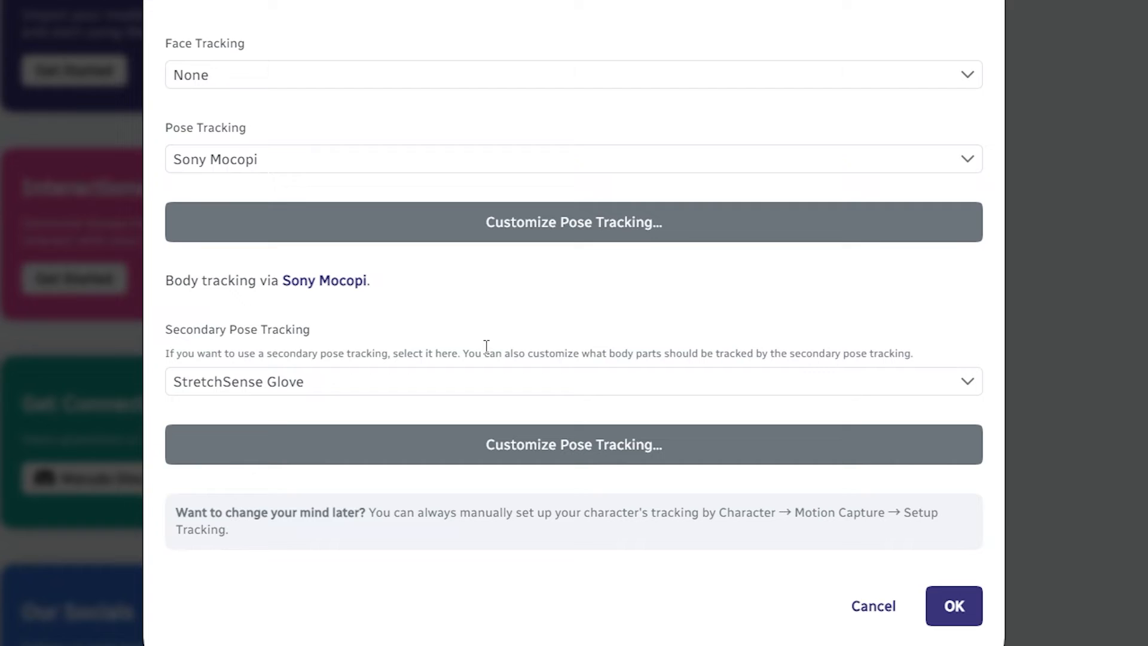
{"action": "left_click", "coordinate": [572, 380]}
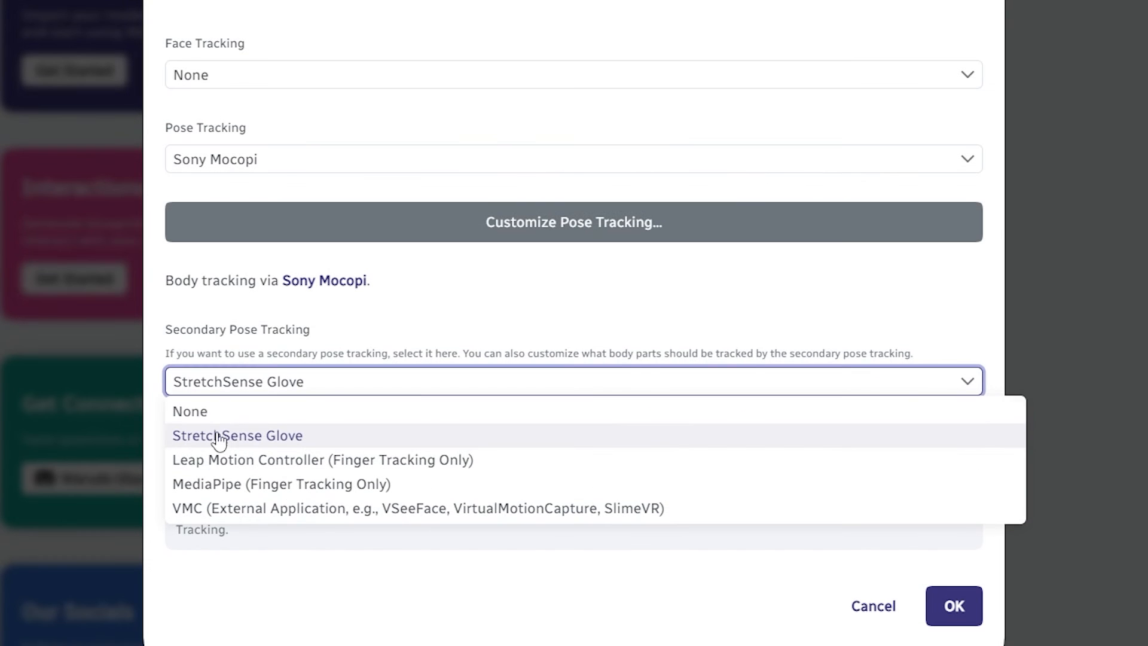
{"action": "left_click", "coordinate": [237, 435]}
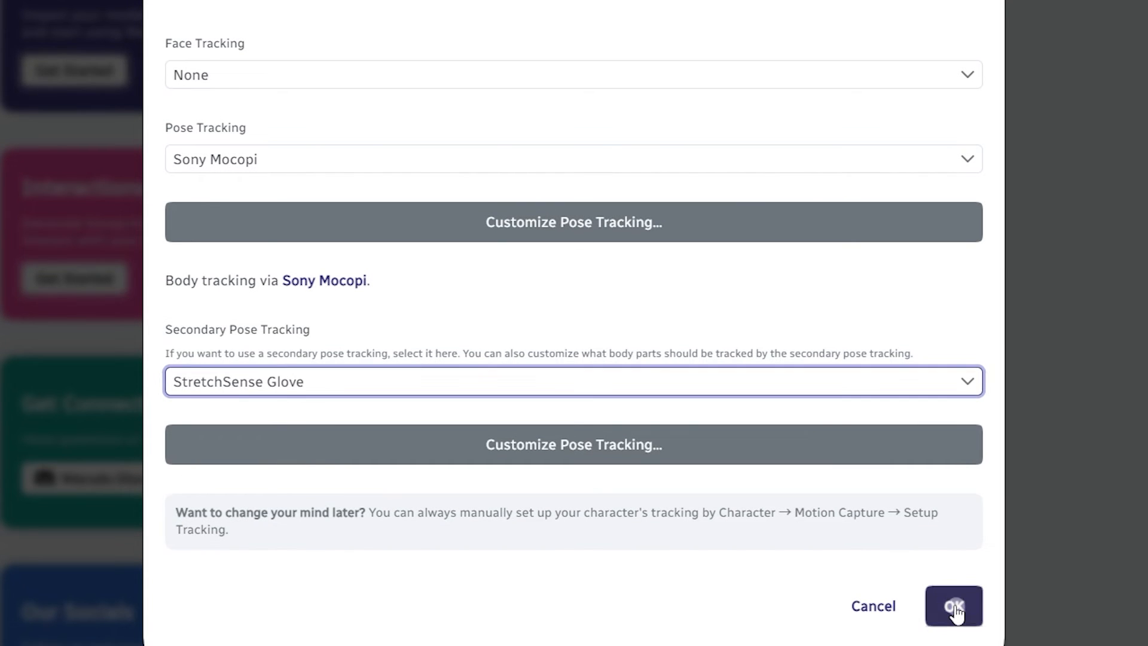
{"action": "left_click", "coordinate": [953, 605]}
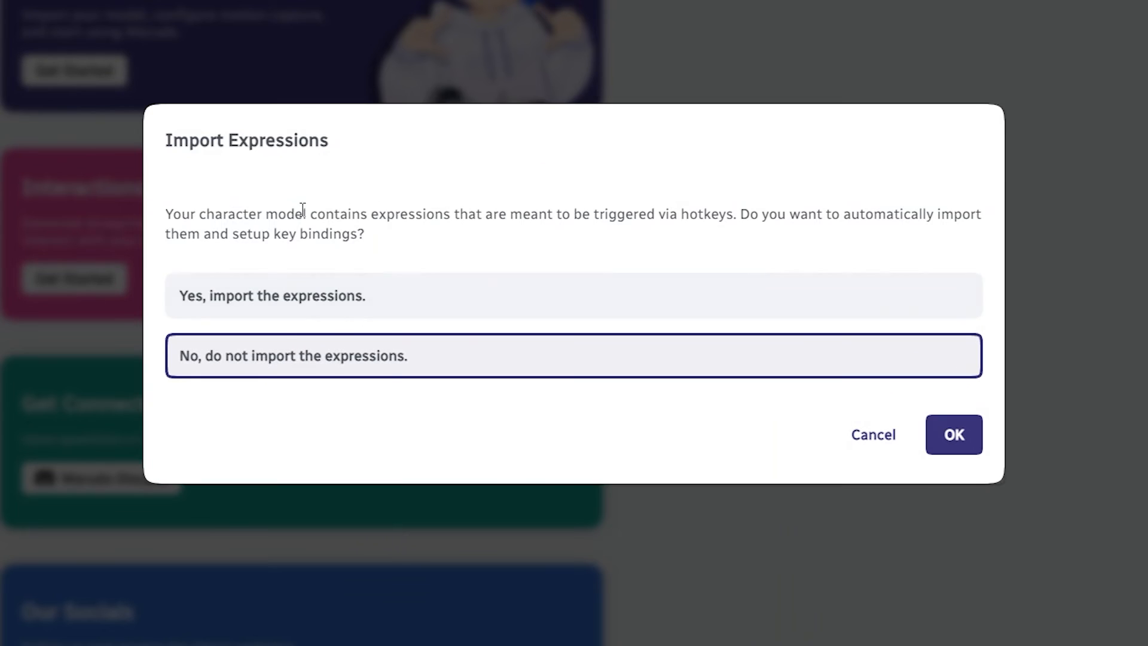
{"action": "left_click", "coordinate": [953, 434]}
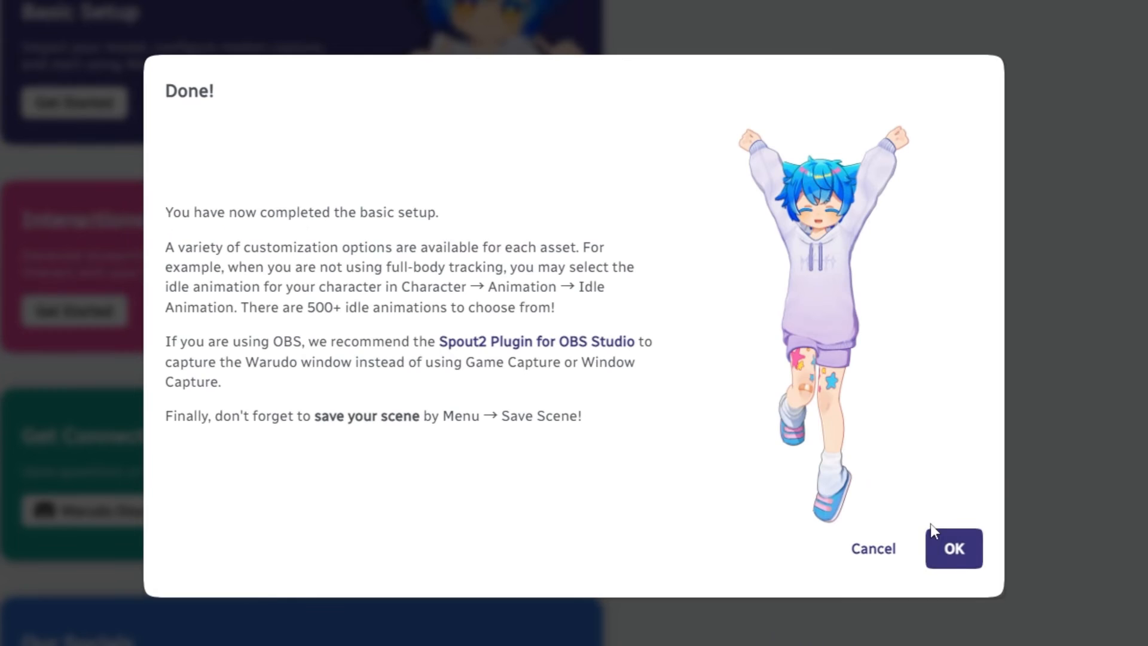